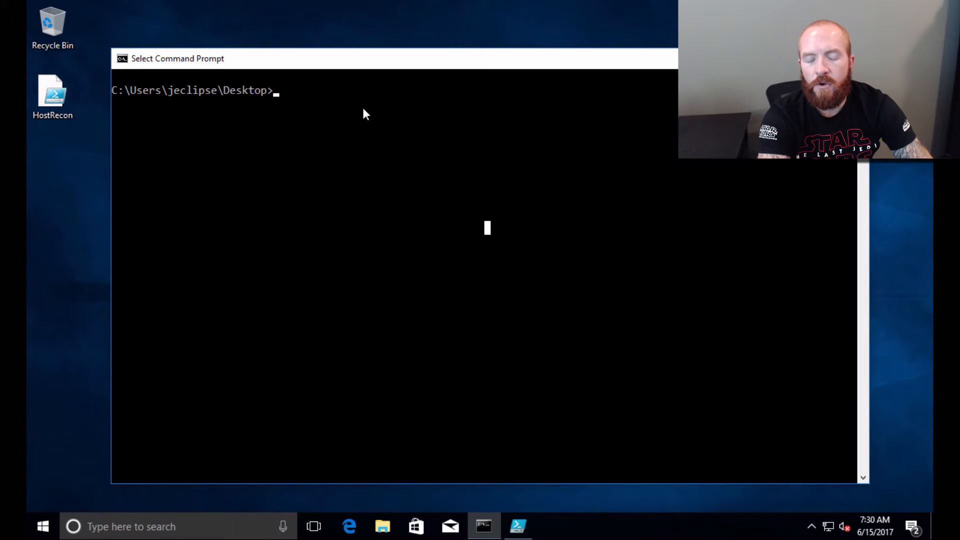
# Launch powershell.exe with -exec bypass from the Command Prompt
pyautogui.write('powr')
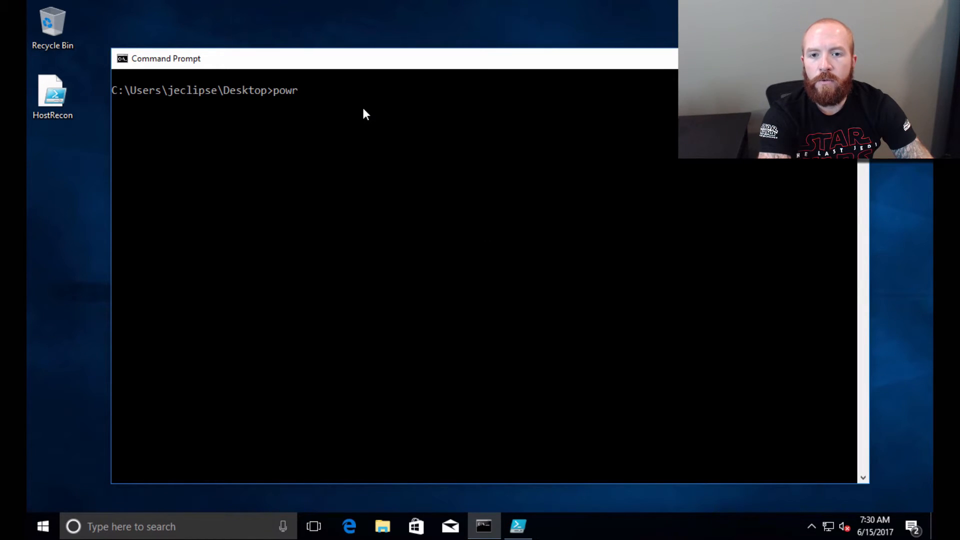
pyautogui.write('ershell.e')
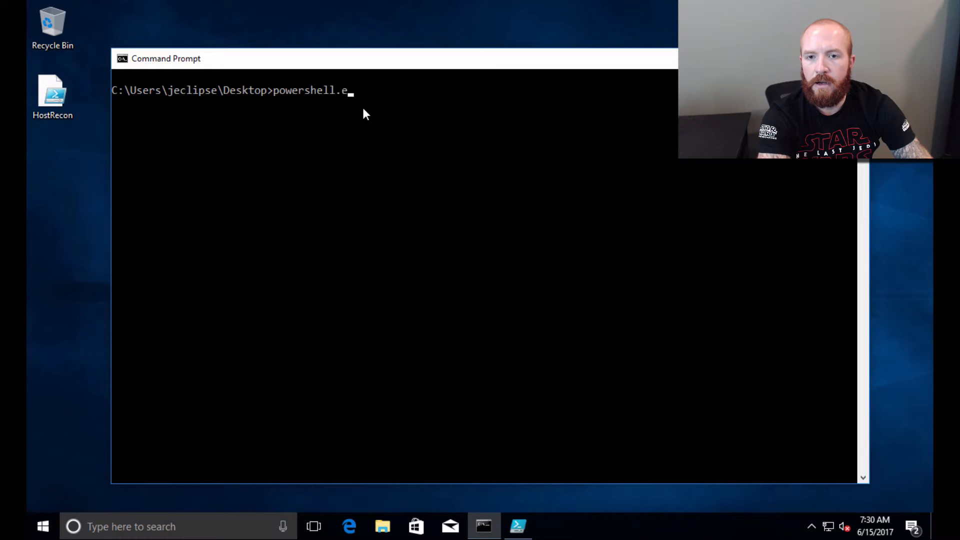
pyautogui.write('xe -exec bypass')
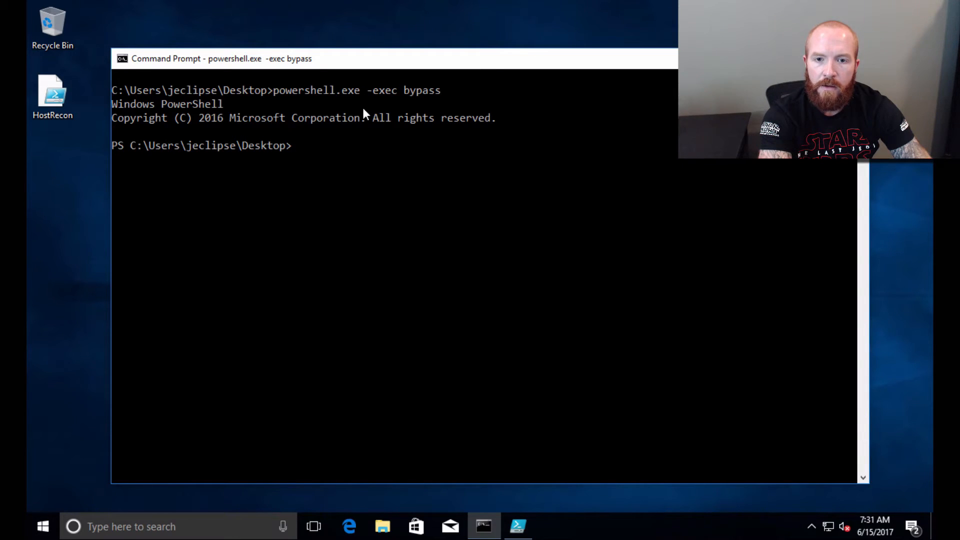
# Import the HostRecon module and run Invoke-HostRecon for host, IP, domain and user details
pyautogui.write('Impor')
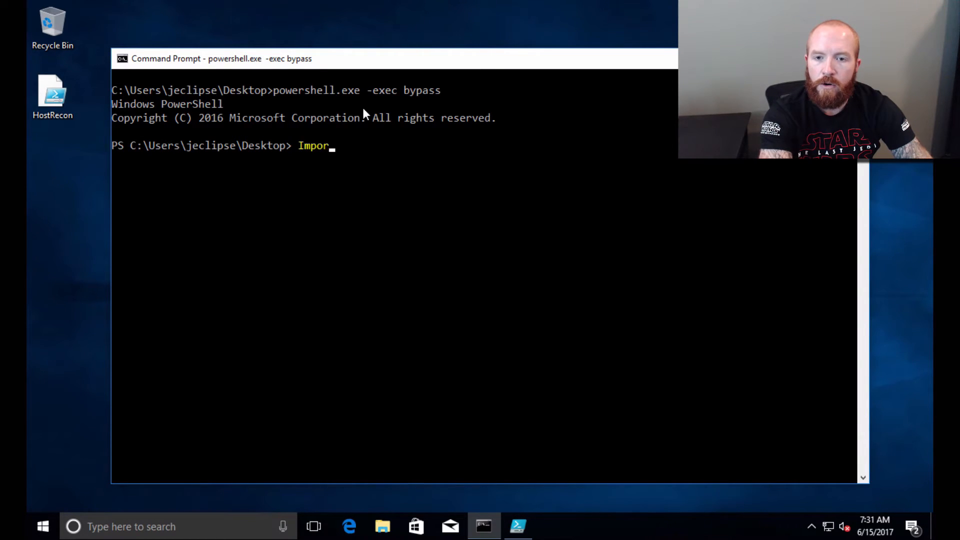
pyautogui.write('t-Module Ho')
pyautogui.write('Invoke-HostRecon')
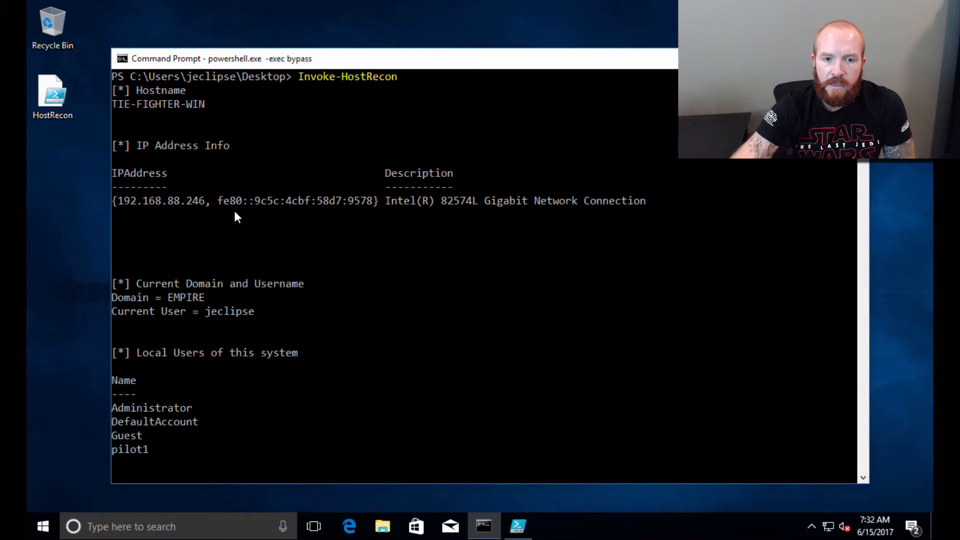
pyautogui.moveTo(316, 212)
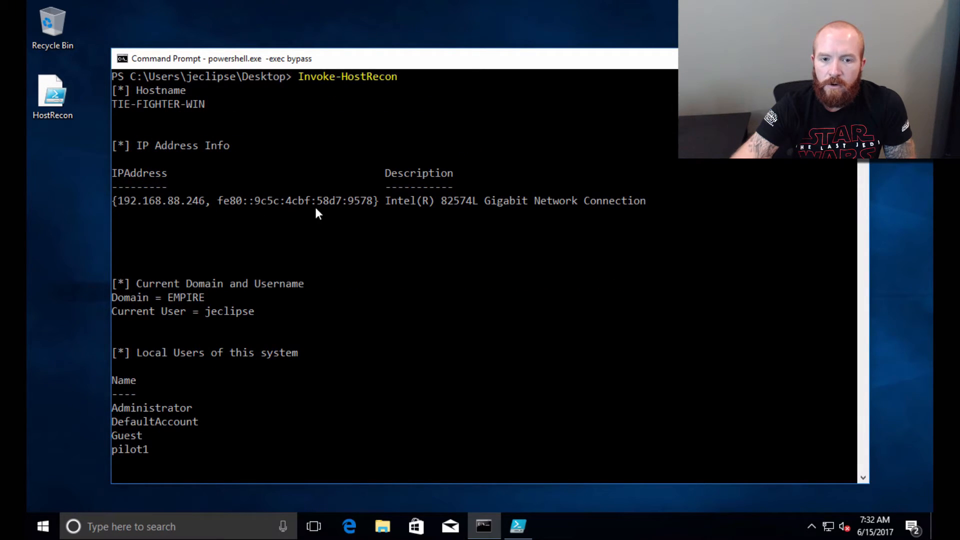
pyautogui.moveTo(239, 205)
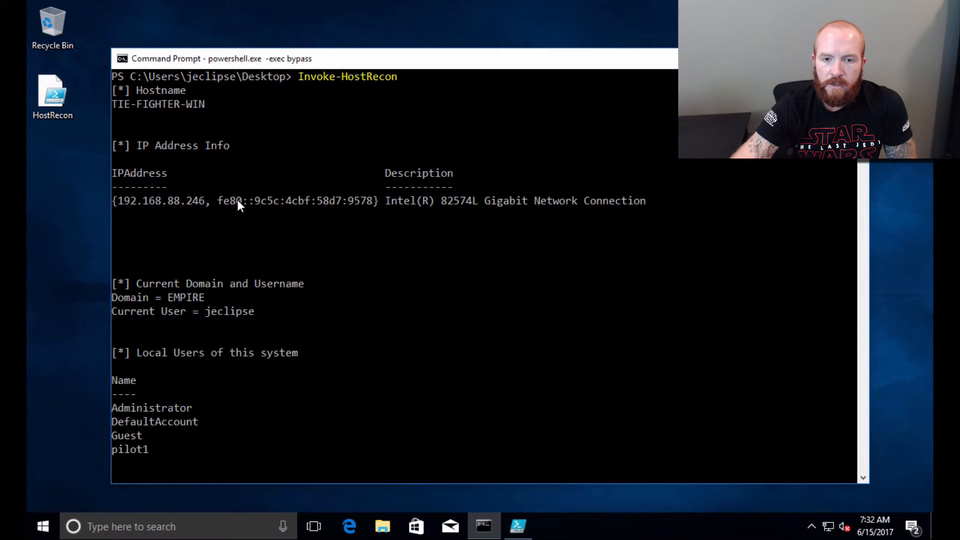
# Highlight the current user name, then scroll to the Active TCP Listeners section
pyautogui.scroll(-3)
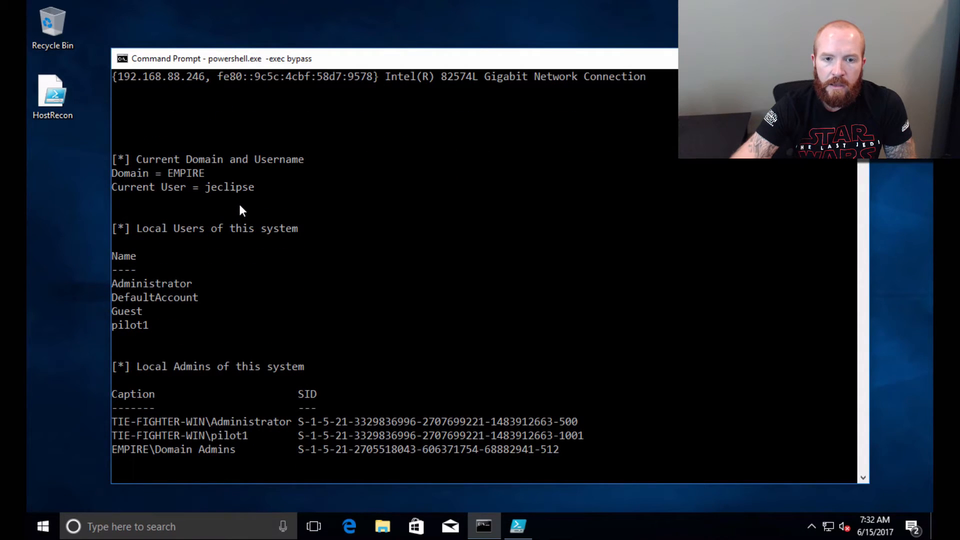
pyautogui.moveTo(172, 178)
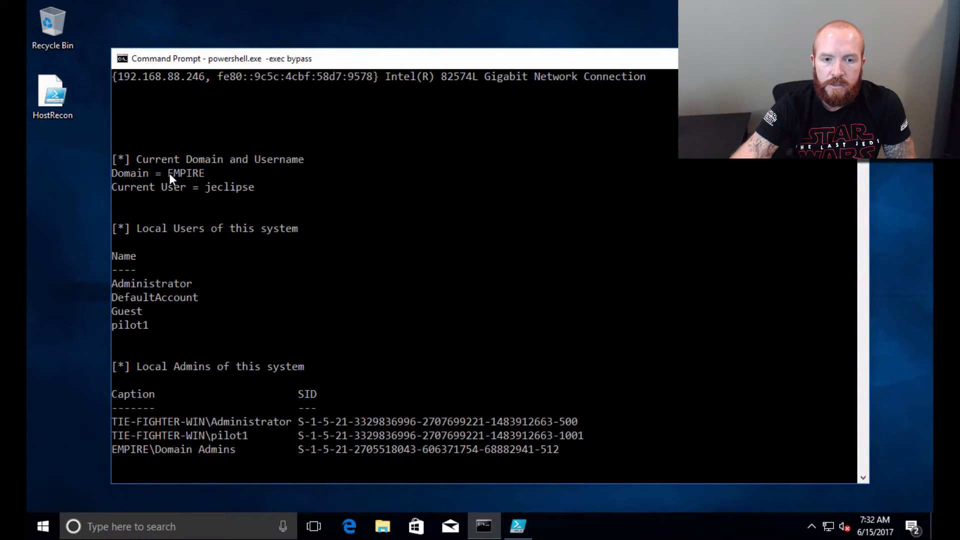
pyautogui.doubleClick(223, 187)
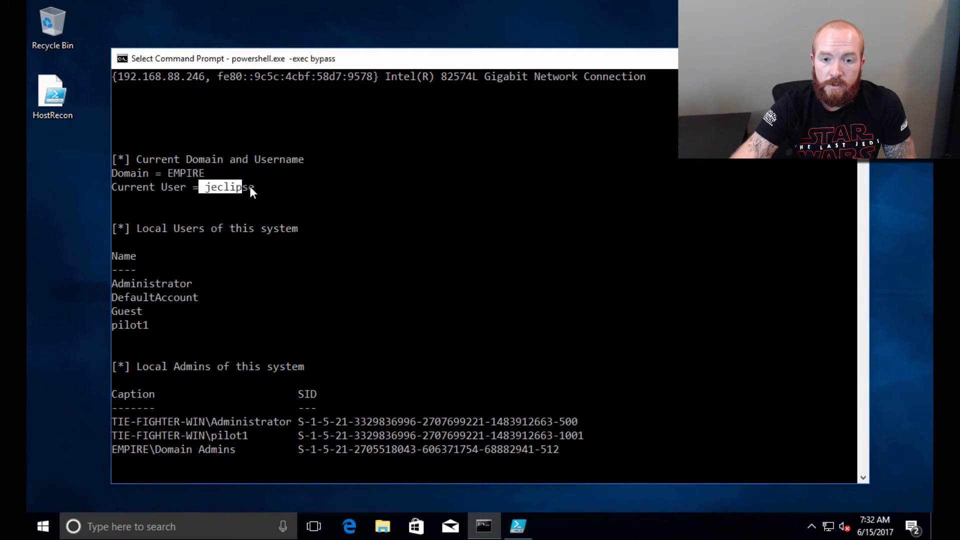
pyautogui.scroll(-3)
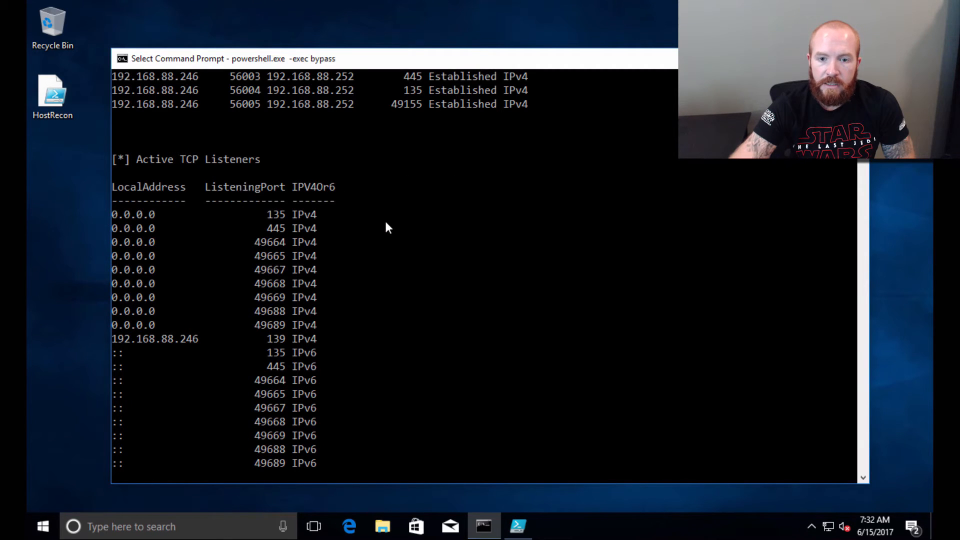
# Scroll to the DNS Cache and share listings, highlighting domain controller 192.168.88.252
pyautogui.scroll(-3)
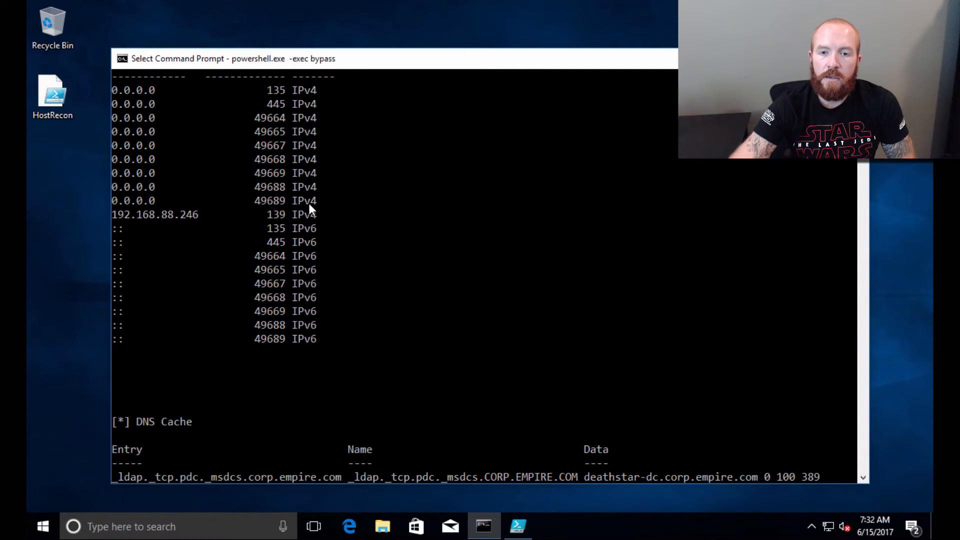
pyautogui.moveTo(288, 120)
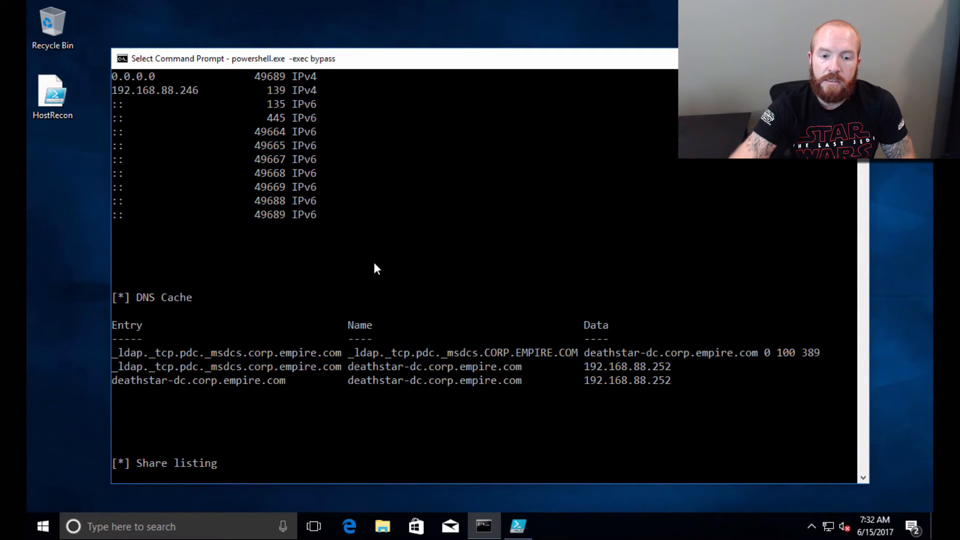
pyautogui.scroll(-3)
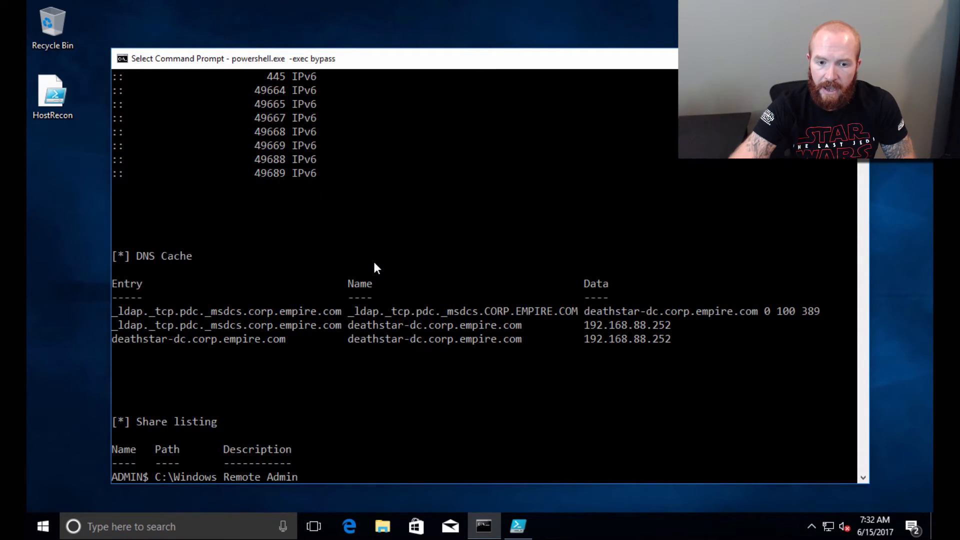
pyautogui.scroll(-3)
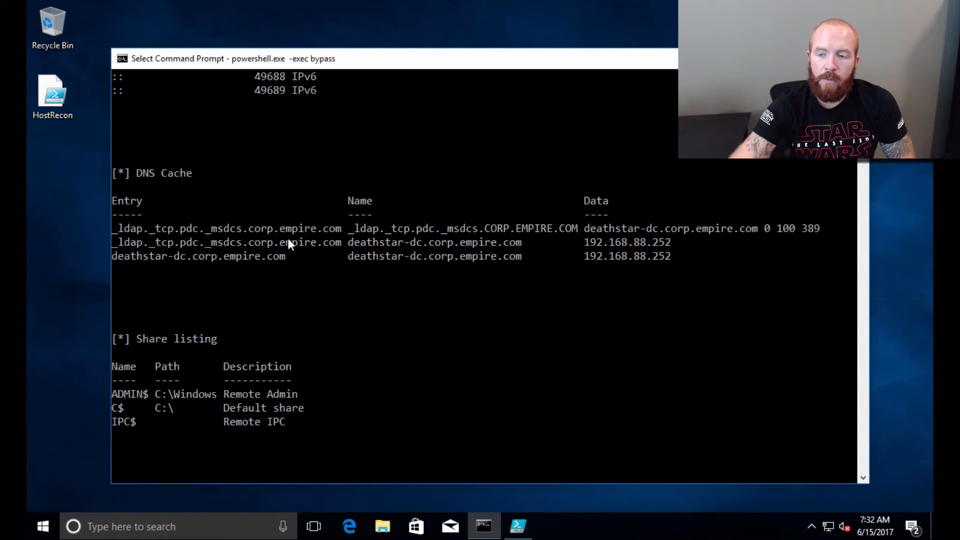
pyautogui.moveTo(358, 250)
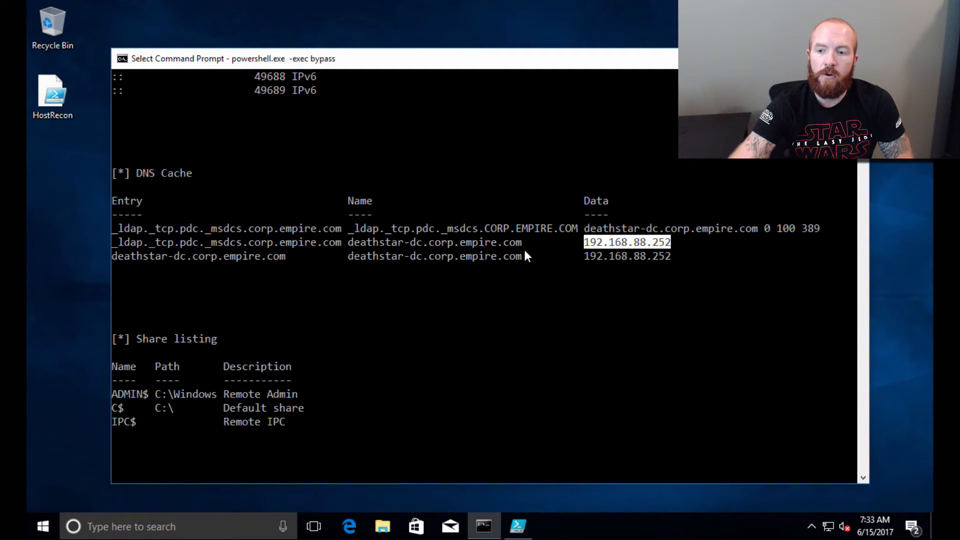
pyautogui.moveTo(425, 231)
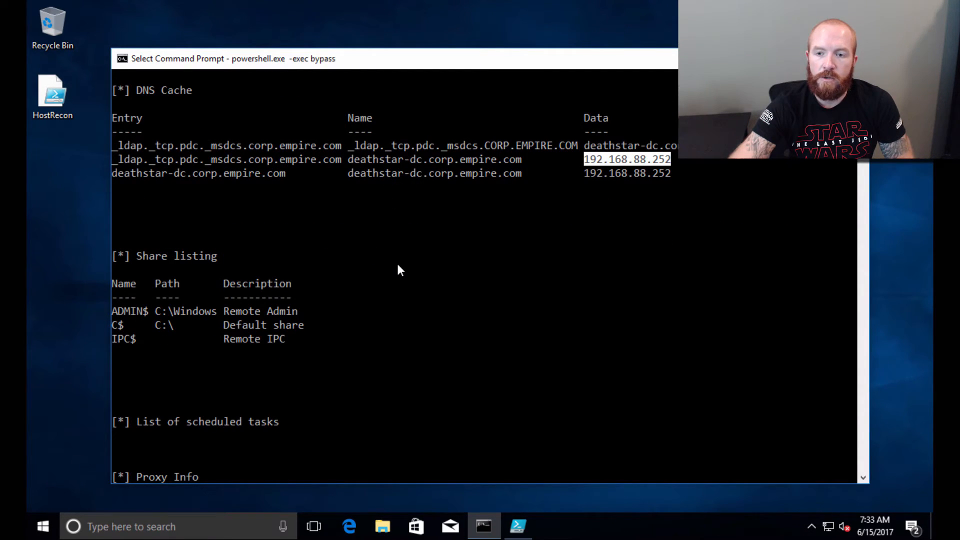
# Scroll through proxy, antivirus, firewall, LAPS and running process results to the password policy
pyautogui.scroll(-3)
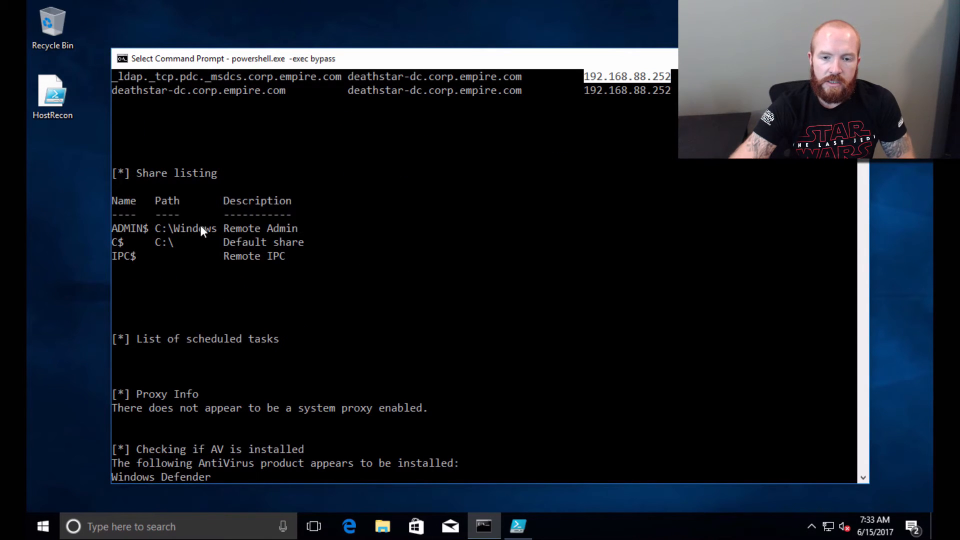
pyautogui.scroll(-3)
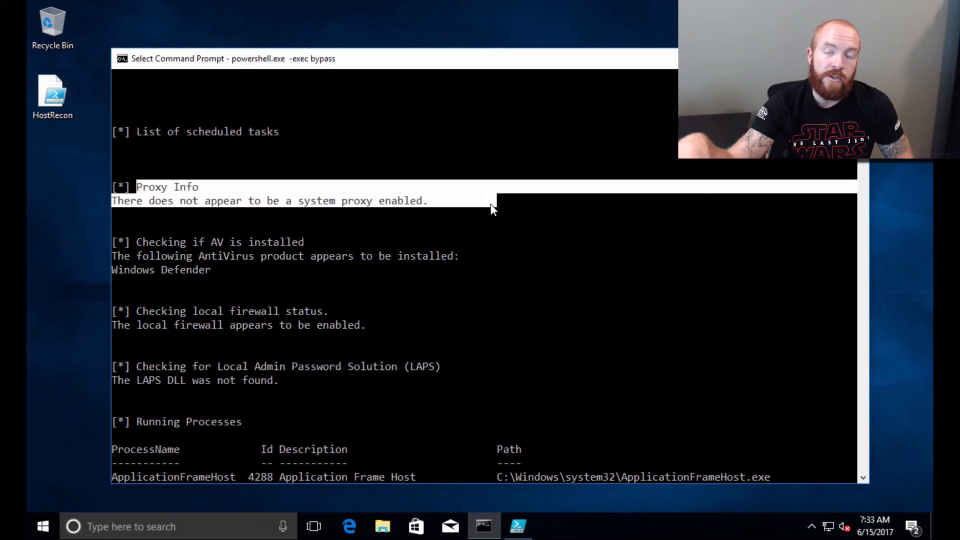
pyautogui.moveTo(325, 205)
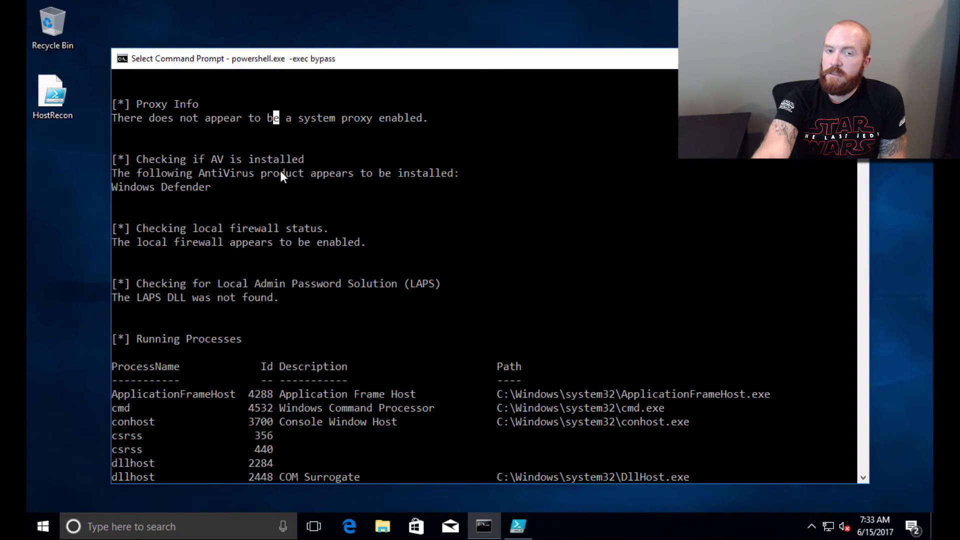
pyautogui.moveTo(306, 215)
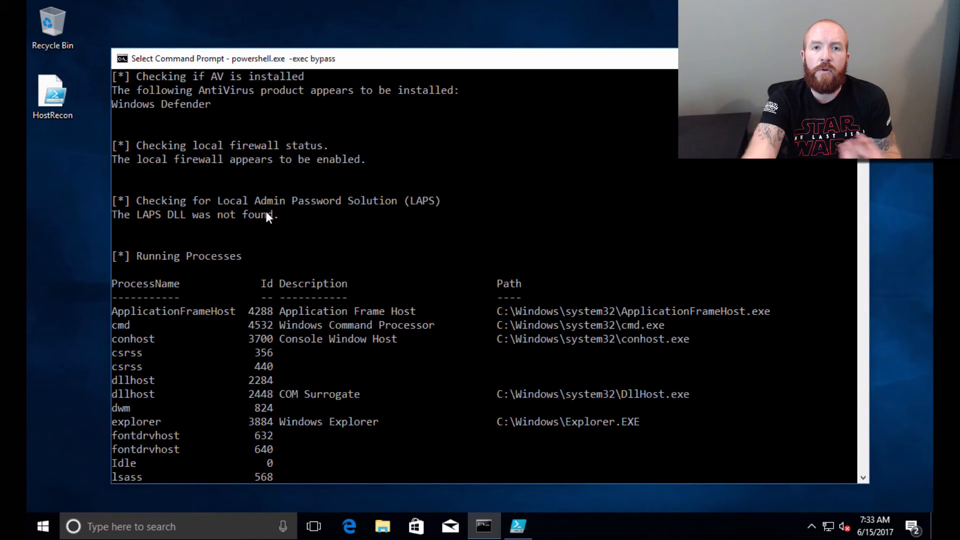
pyautogui.moveTo(273, 222)
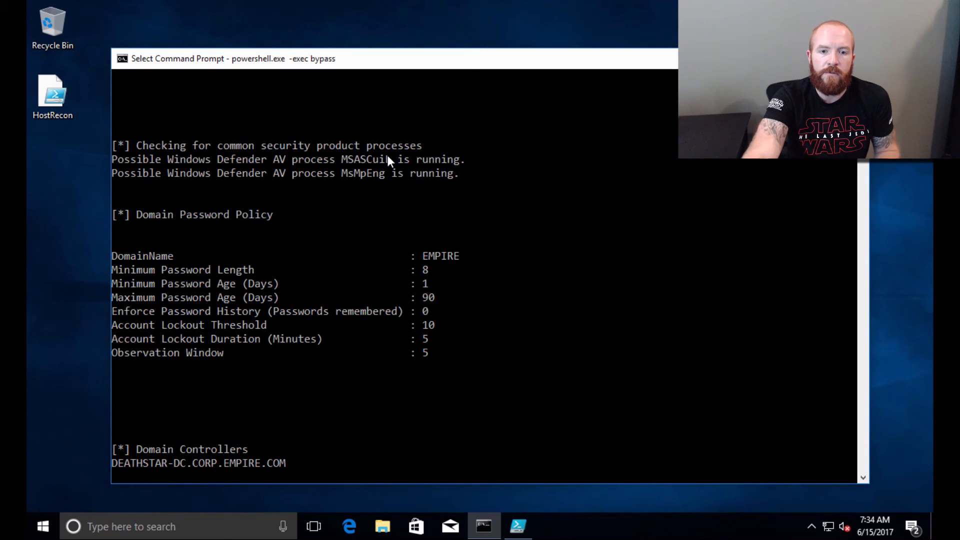
# Scroll to the bottom to see Domain Controllers, the four Domain Admins and the prompt
pyautogui.scroll(-3)
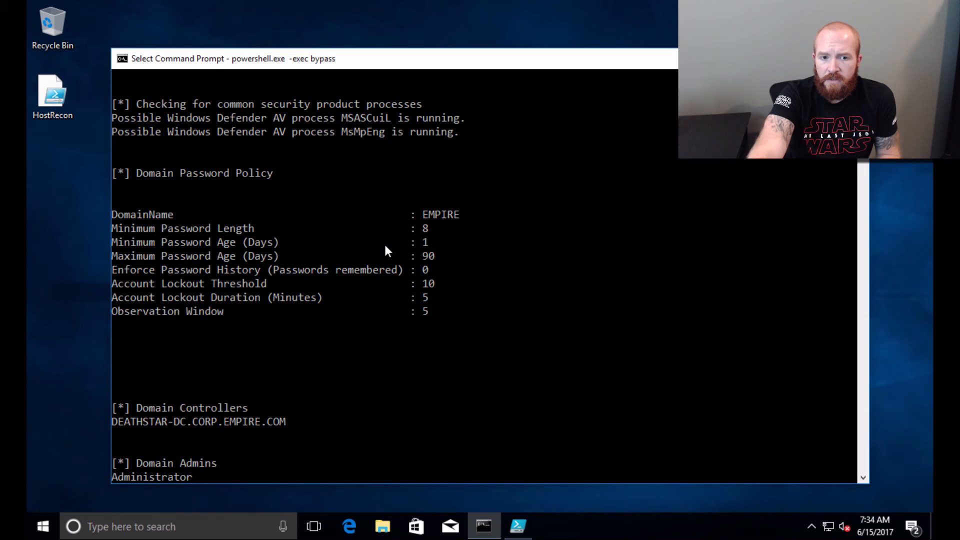
pyautogui.scroll(-3)
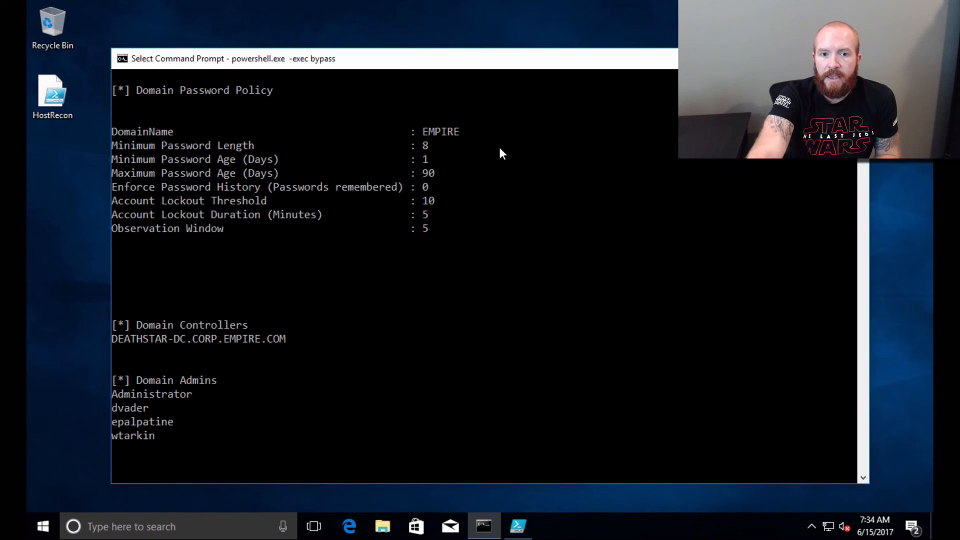
pyautogui.moveTo(393, 166)
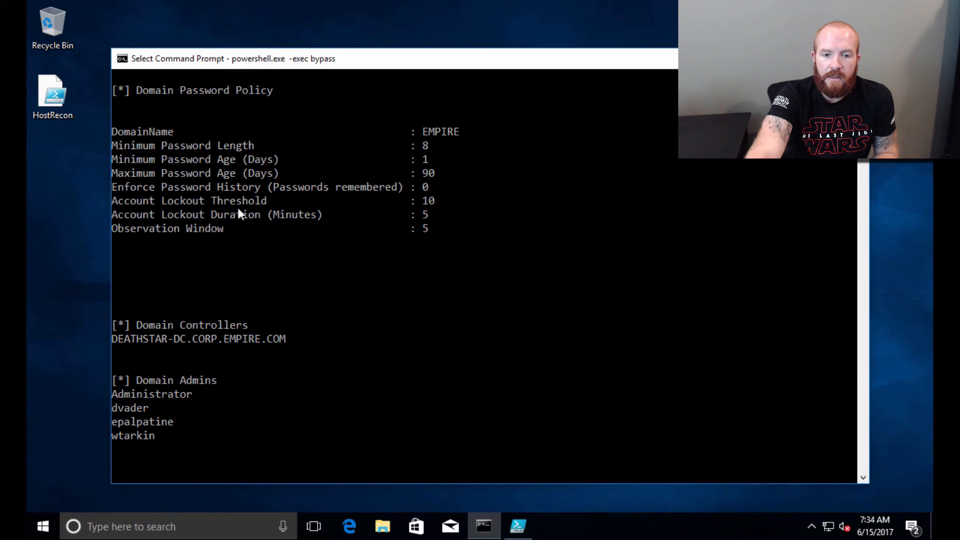
pyautogui.scroll(-3)
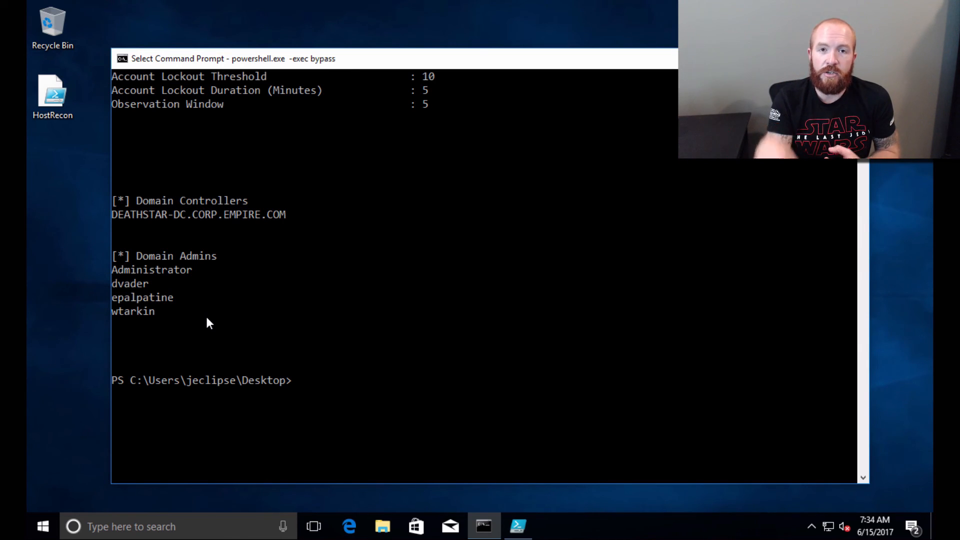
pyautogui.moveTo(341, 264)
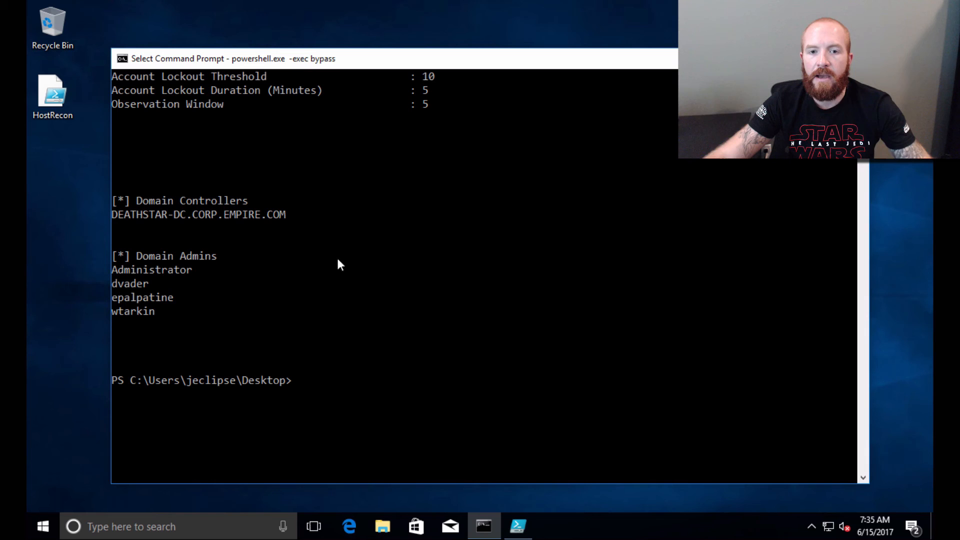